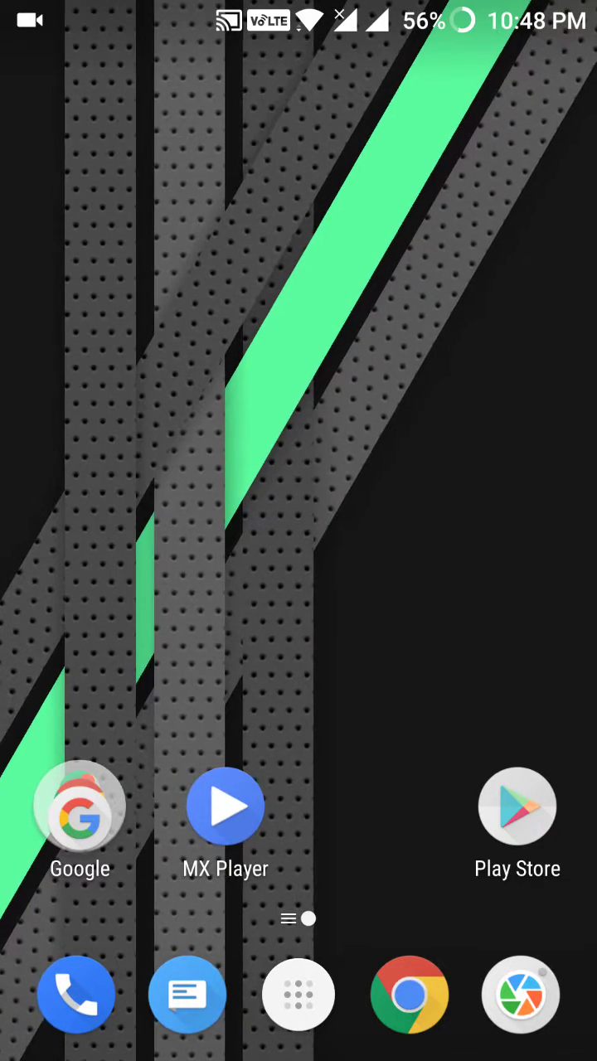
# Launch the Play Store from the launcher's app drawer
pyautogui.click(299, 994)
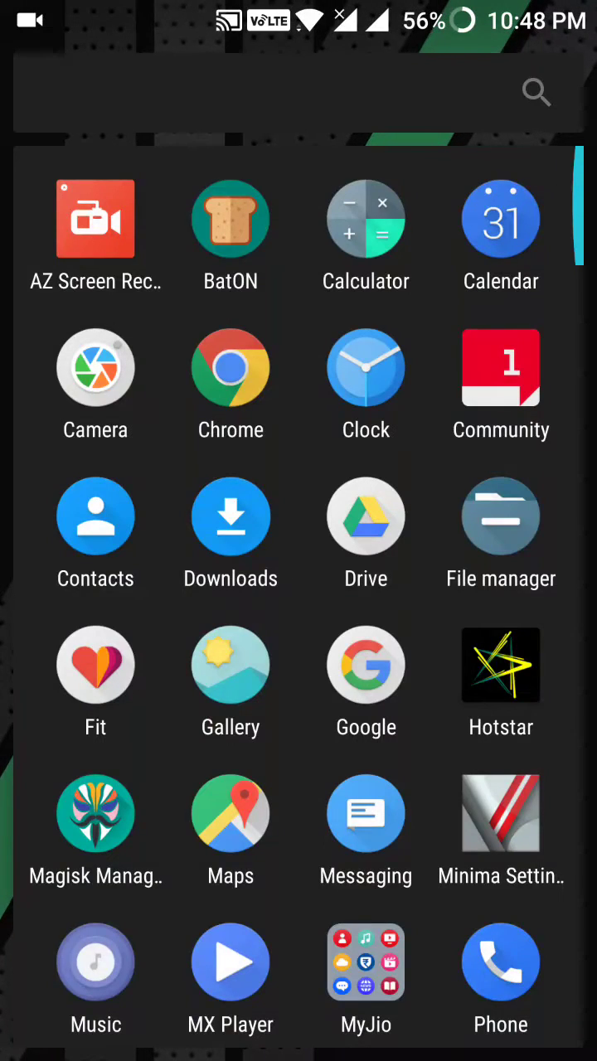
pyautogui.scroll(-3)
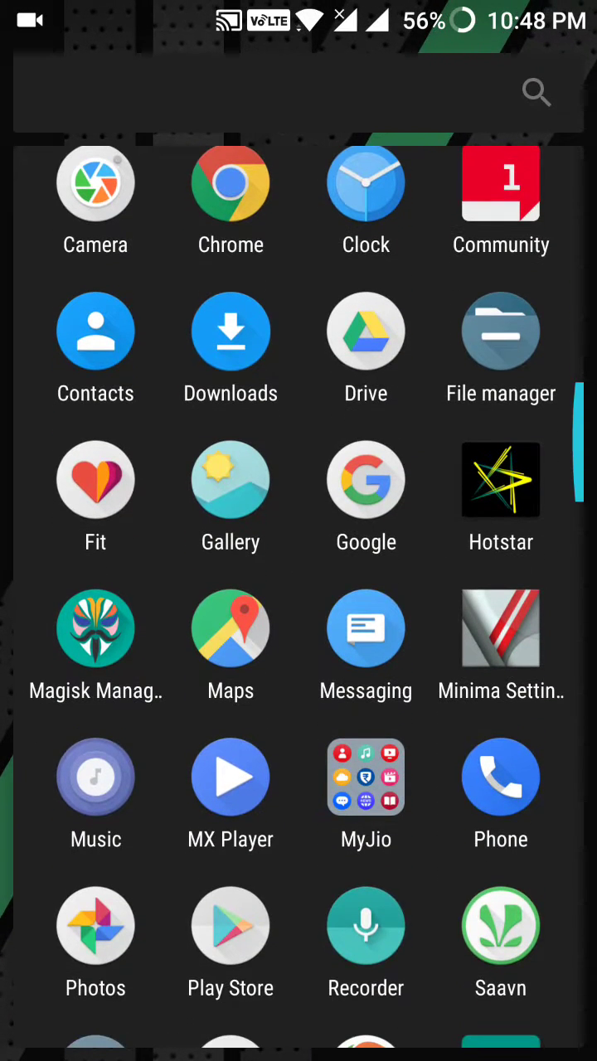
pyautogui.click(95, 627)
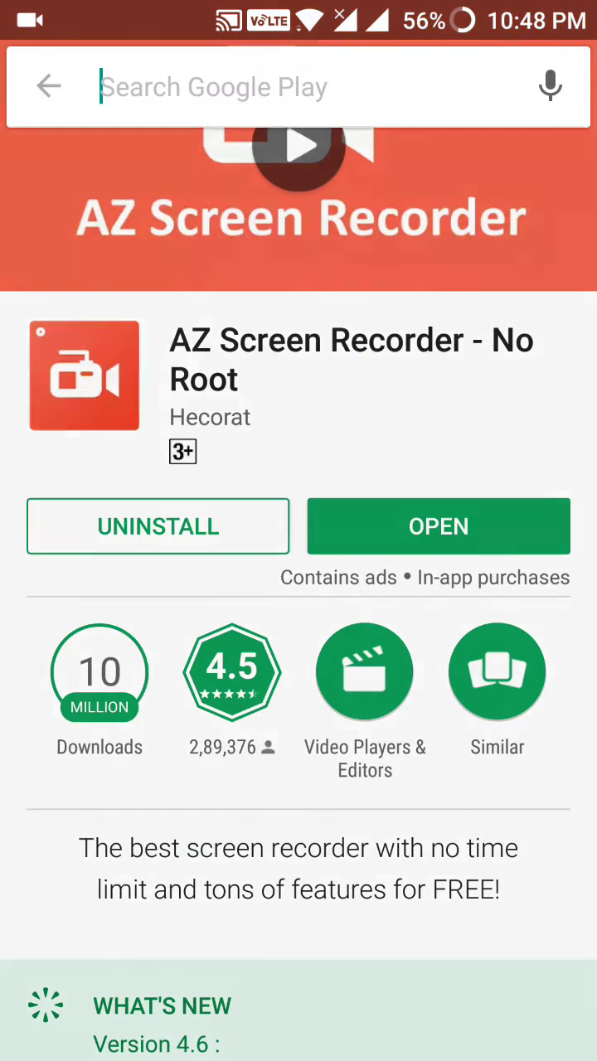
# Search the Play Store for 'magi' and open Magisk Manager
pyautogui.write('magi')
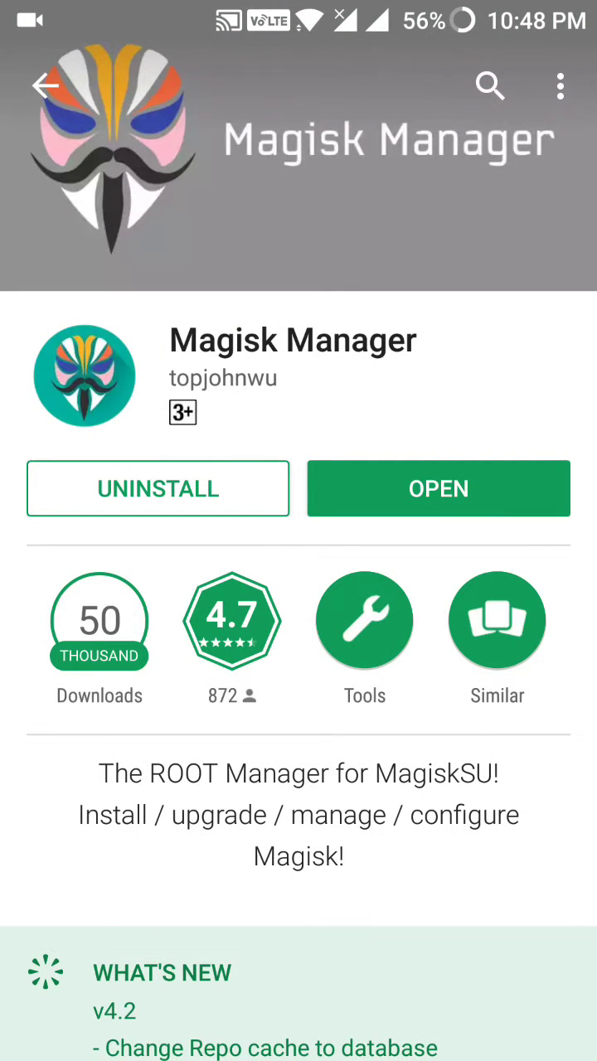
pyautogui.click(438, 488)
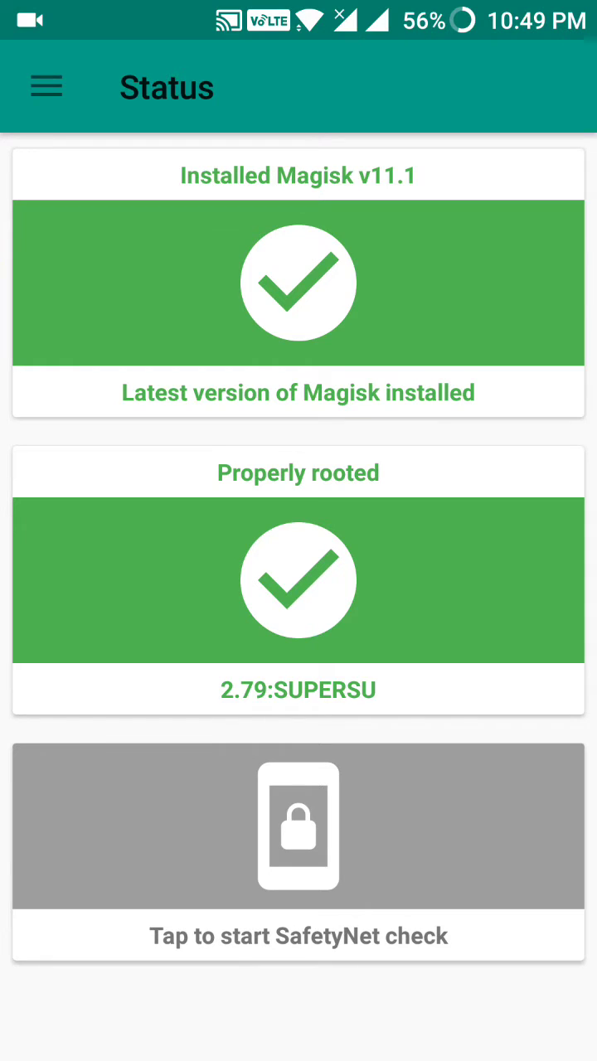
# Go to the Modules section and choose Flash Module Zip from the + button
pyautogui.click(46, 86)
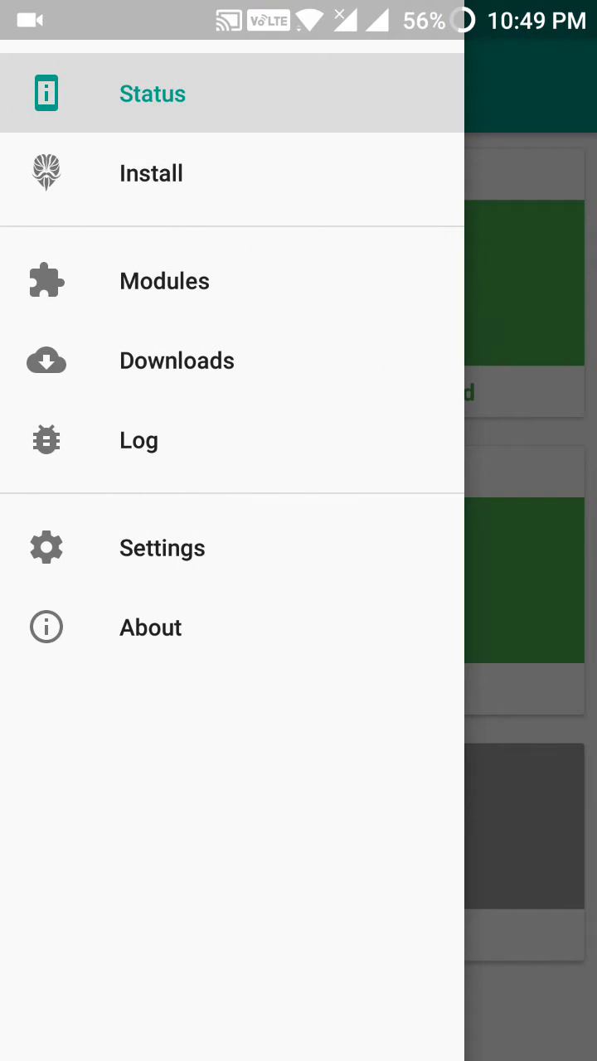
pyautogui.click(165, 280)
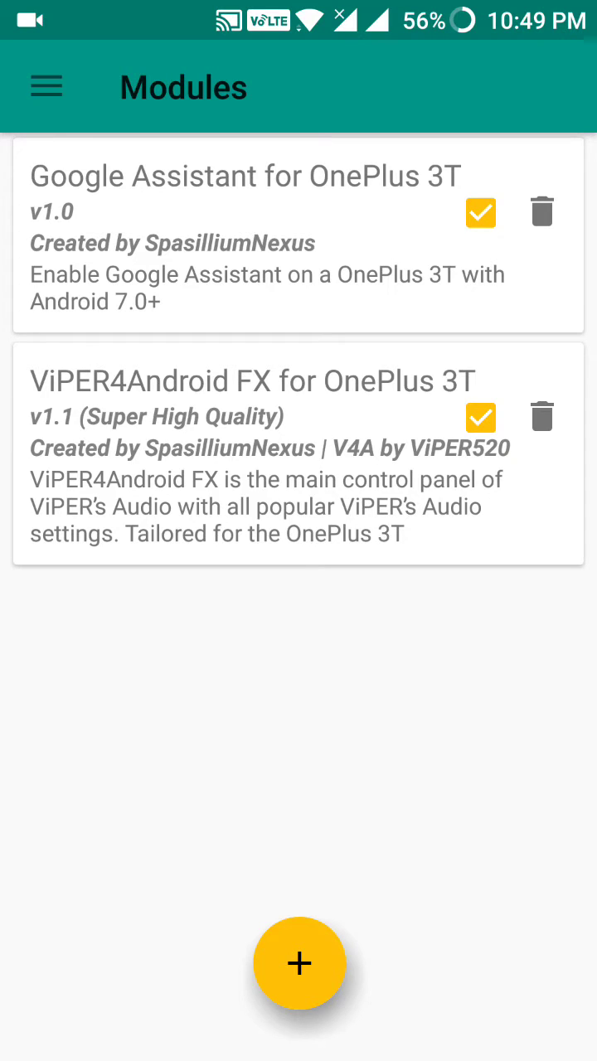
pyautogui.click(300, 963)
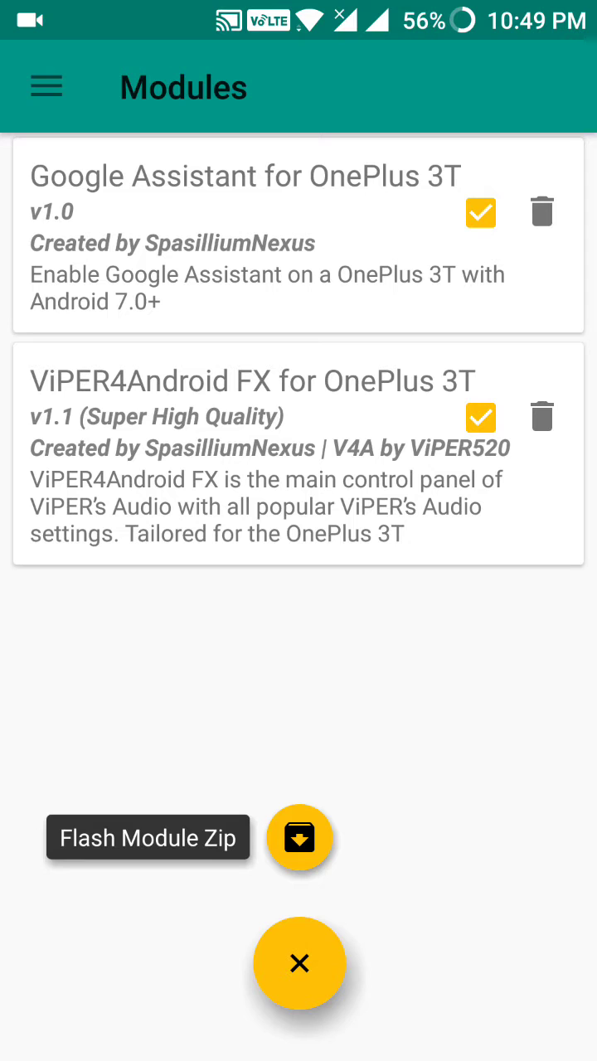
pyautogui.click(299, 838)
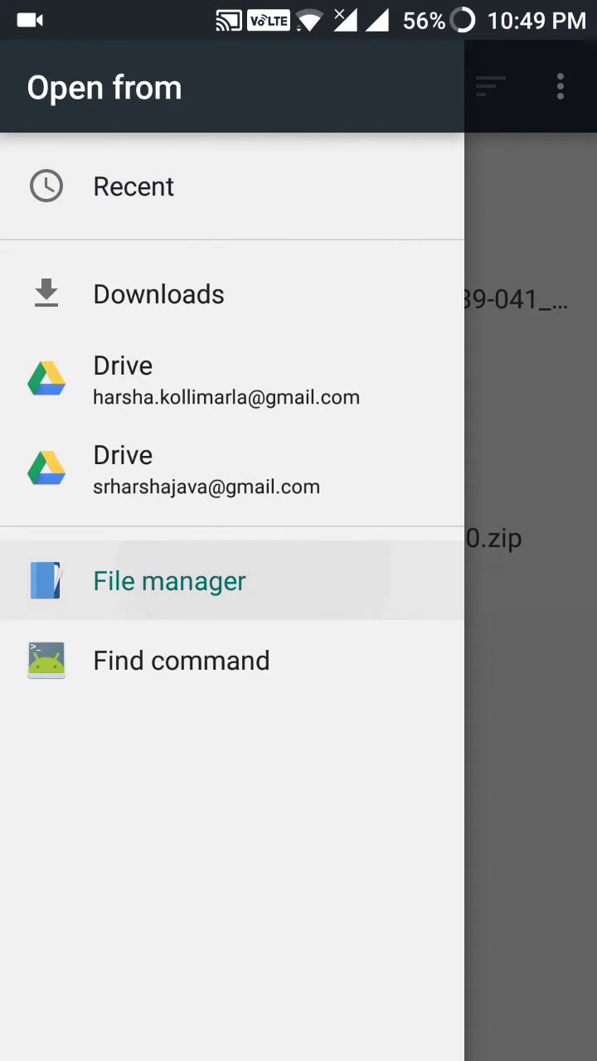
# Pick magisk-google_assistant_v1.zip in File manager, then dismiss Google Assistant to home
pyautogui.click(169, 580)
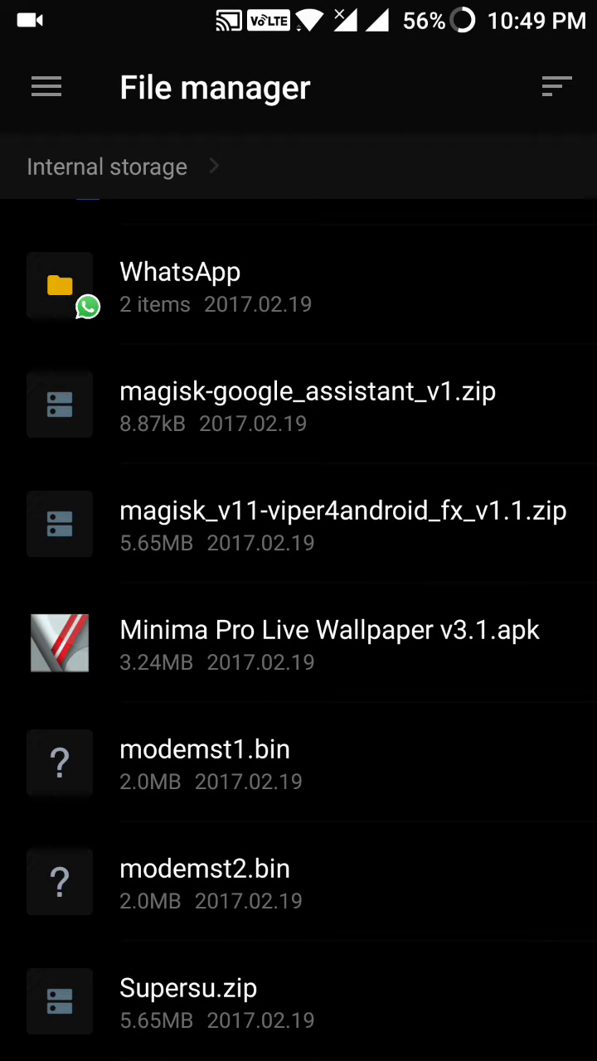
pyautogui.click(47, 87)
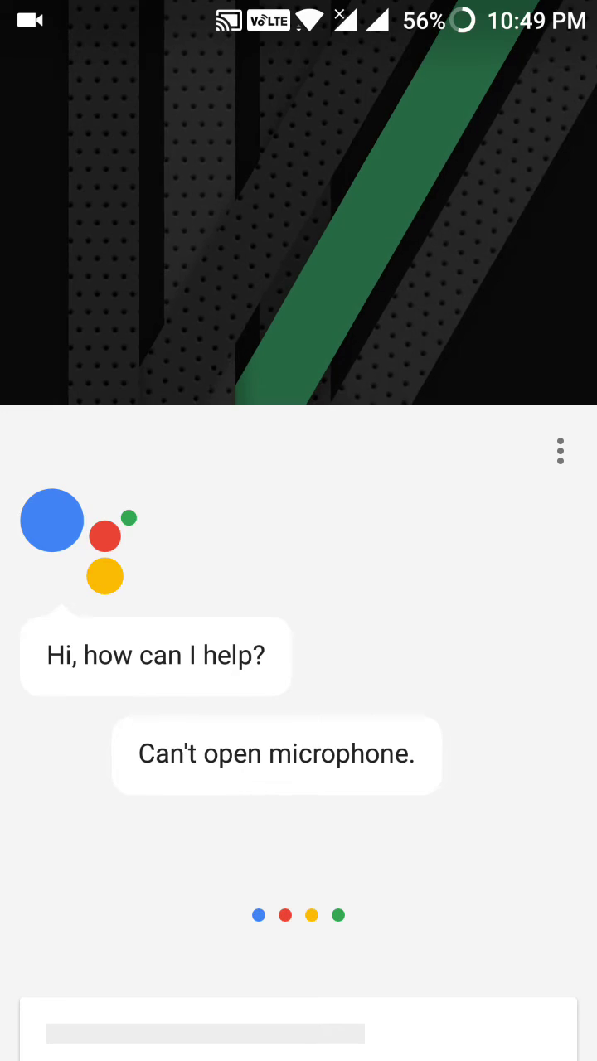
pyautogui.press('back')
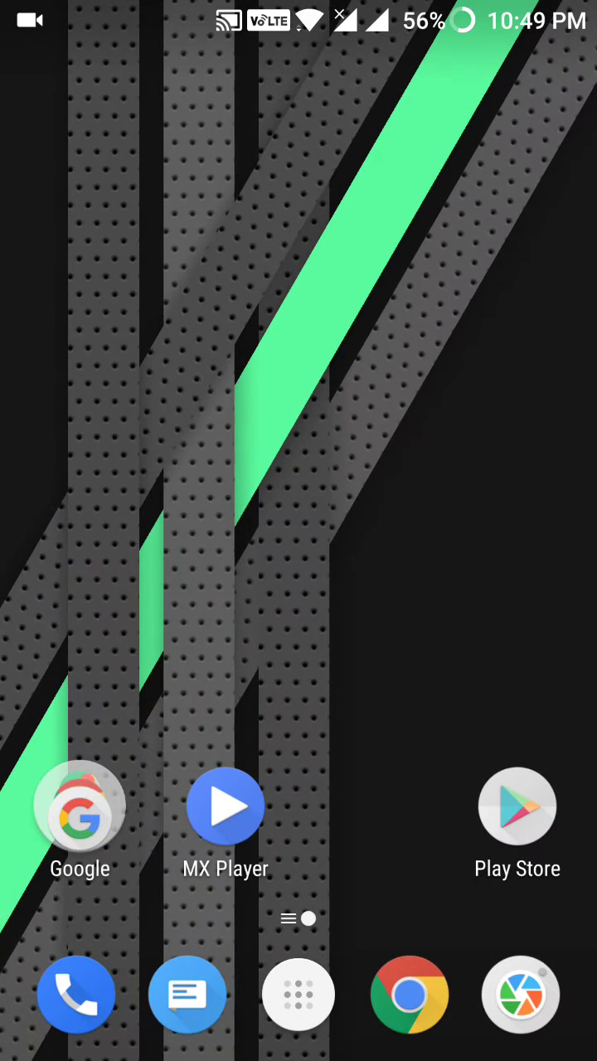